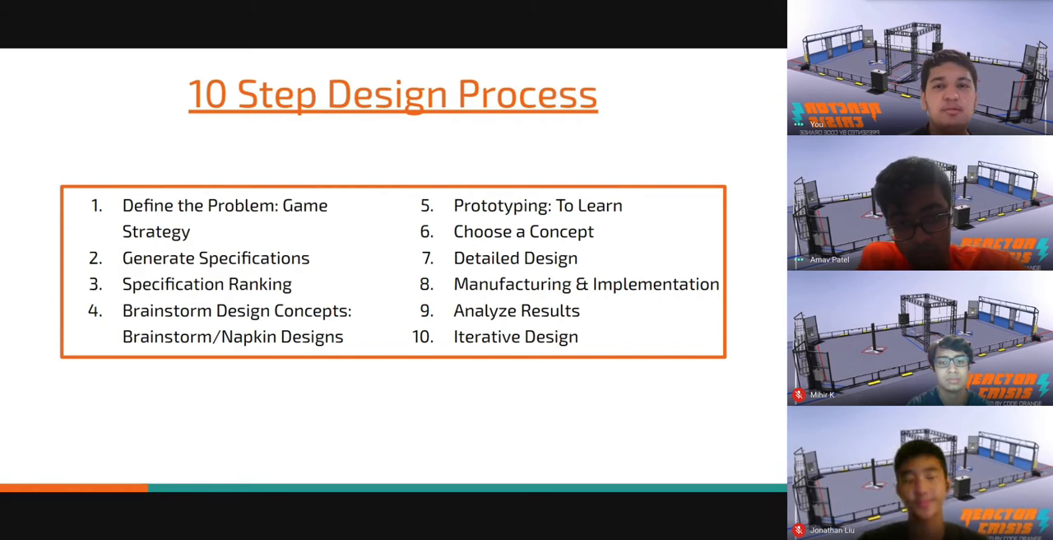
# Advance the shared slideshow to the Previous Game Analysis slide
pyautogui.press('Right')
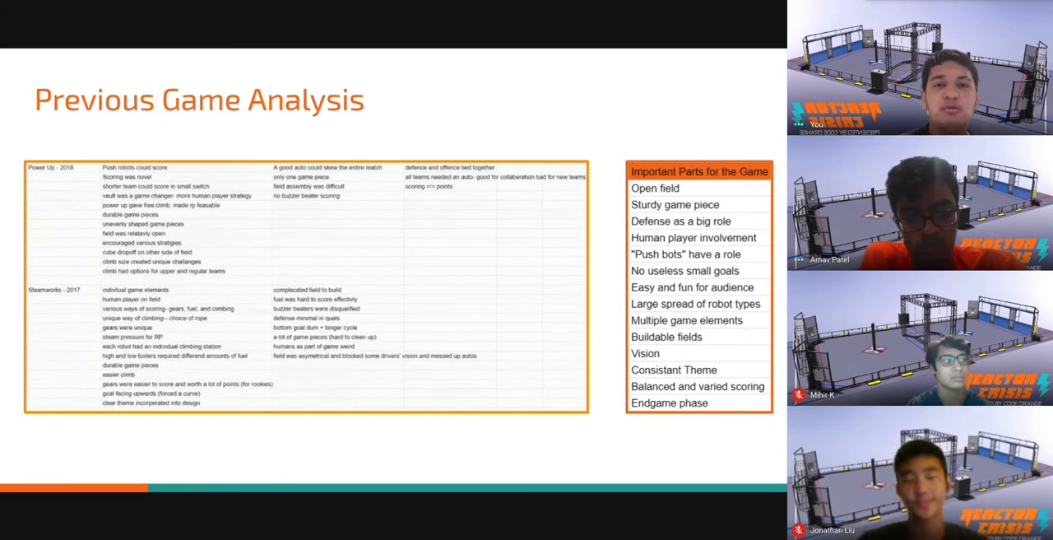
# Advance the shared slideshow to the Playability, Feasibility, Challenge slide
pyautogui.press('Right')
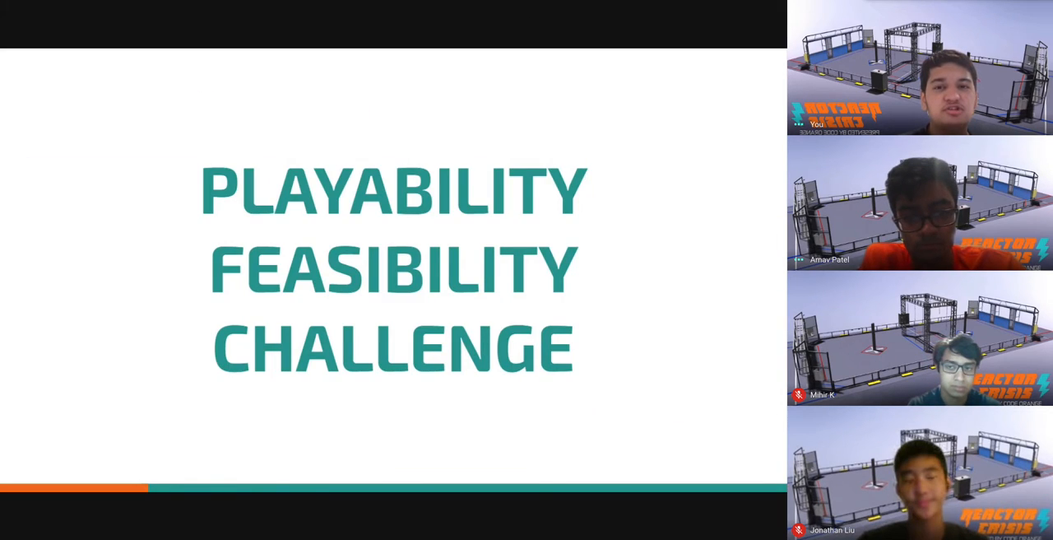